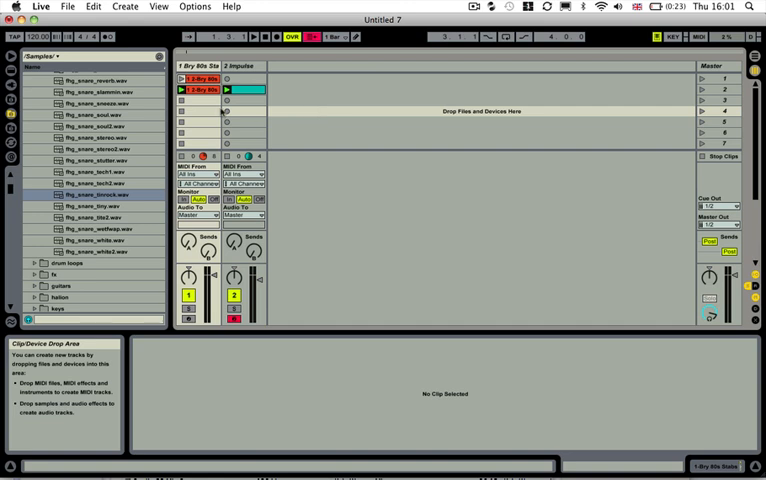
# - Open the 2-Bry 80s clip on track 1 in Clip View to show its MIDI notes
pyautogui.doubleClick(203, 89)
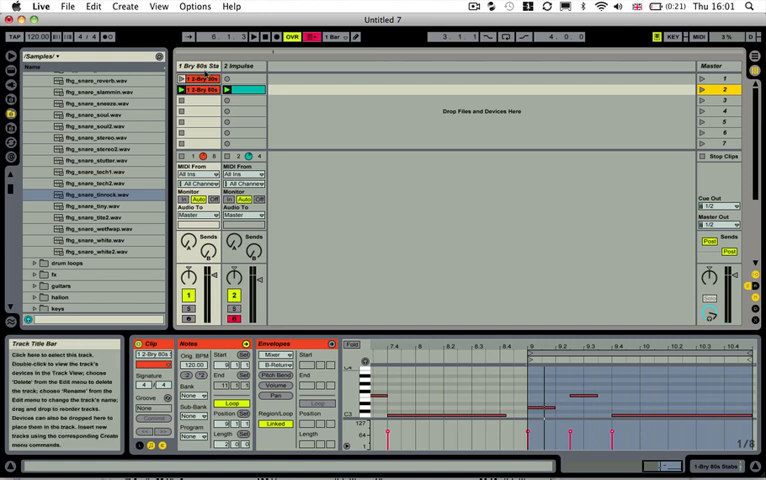
# - Add the Auto Pan effect from the Device Browser's Audio Effects to the Bry 80s Stabs track
pyautogui.click(11, 77)
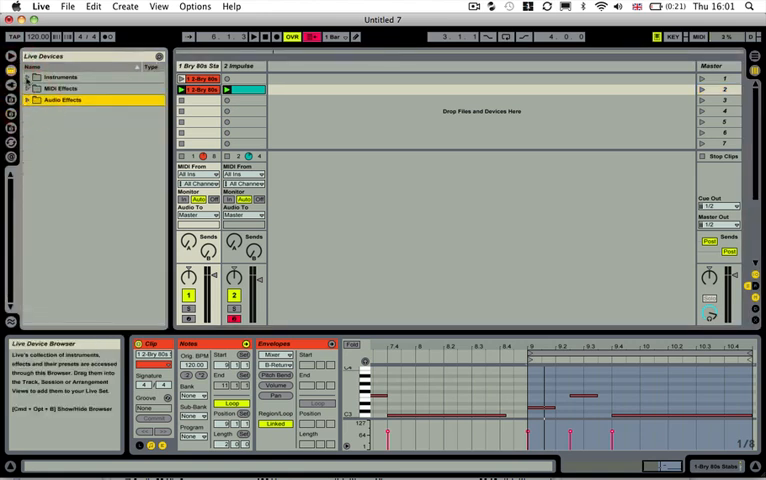
pyautogui.click(32, 99)
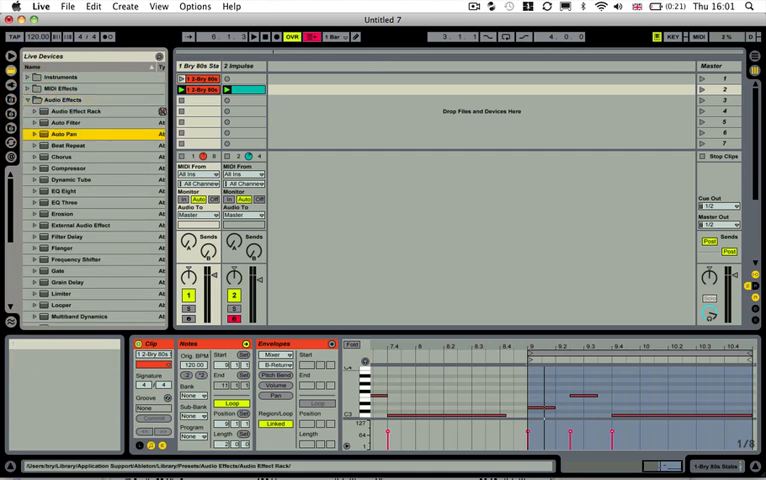
pyautogui.click(66, 133)
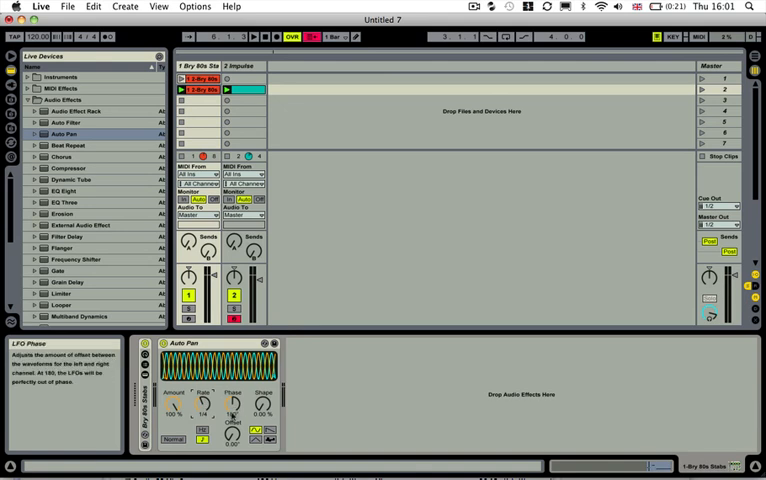
pyautogui.moveTo(227, 402); pyautogui.dragTo(227, 390)
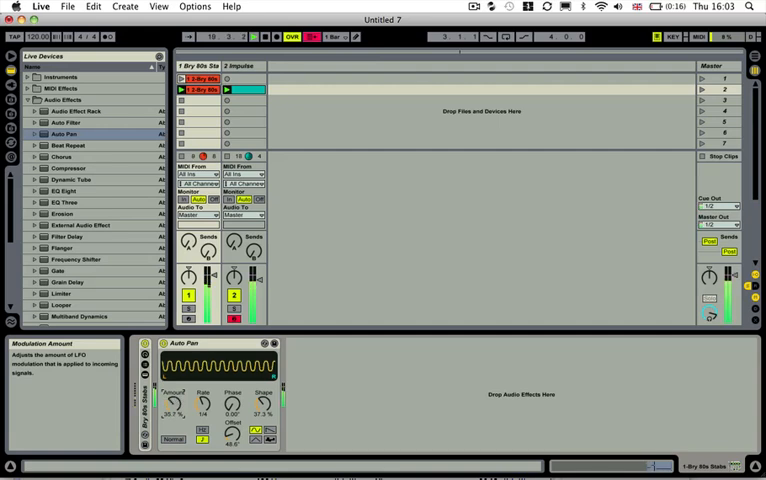
# - Turn the Auto Pan Amount knob up to about 73.8%
pyautogui.moveTo(175, 402); pyautogui.dragTo(175, 385)
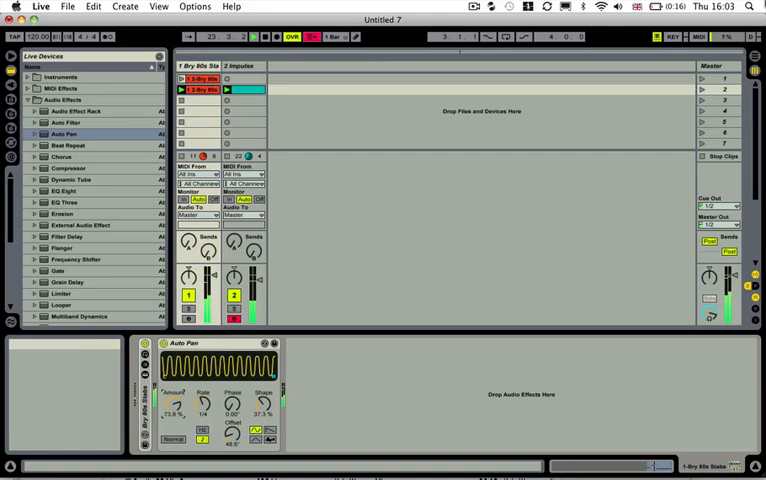
pyautogui.click(725, 78)
pyautogui.write('SC Off')
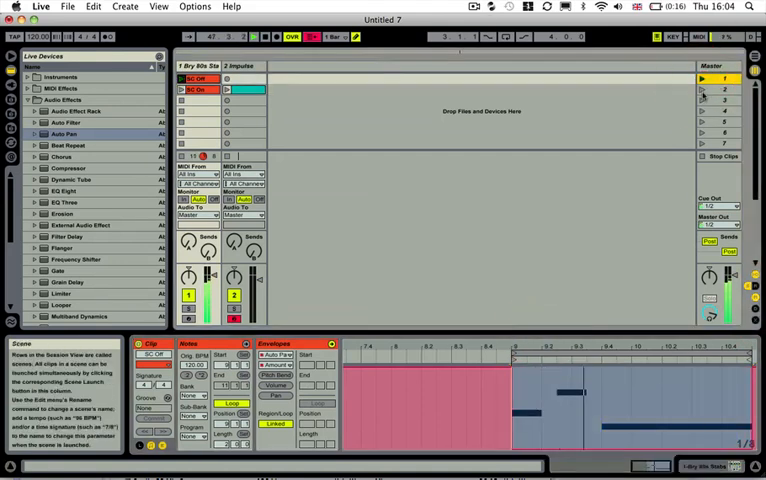
# - Launch the scene that plays the SC On clip
pyautogui.click(711, 91)
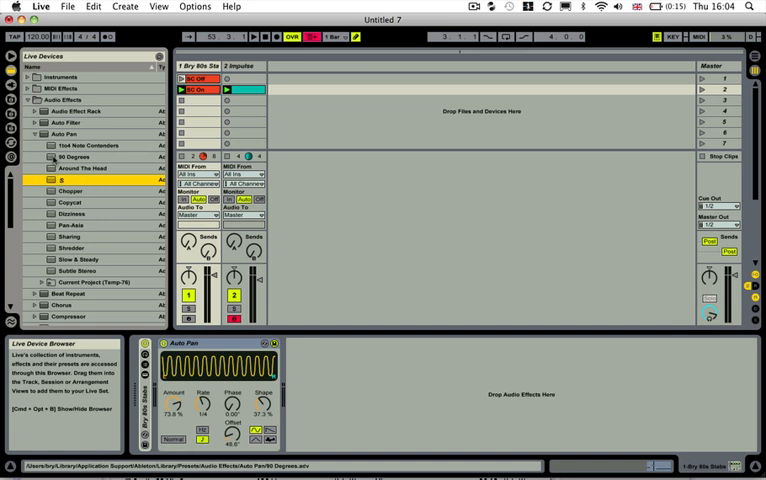
# - Name the new Auto Pan preset 'Side Chain'
pyautogui.write('Side Chain Effect')
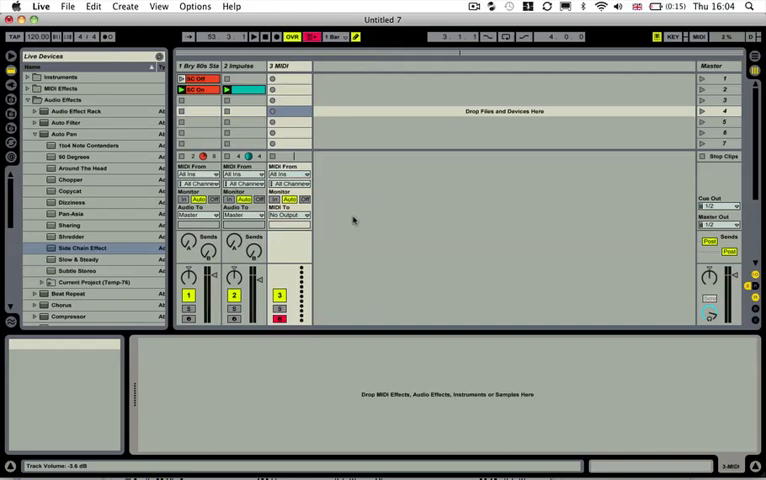
# - Insert a new audio track from a track title's context menu for Side Chain
pyautogui.click(287, 66)
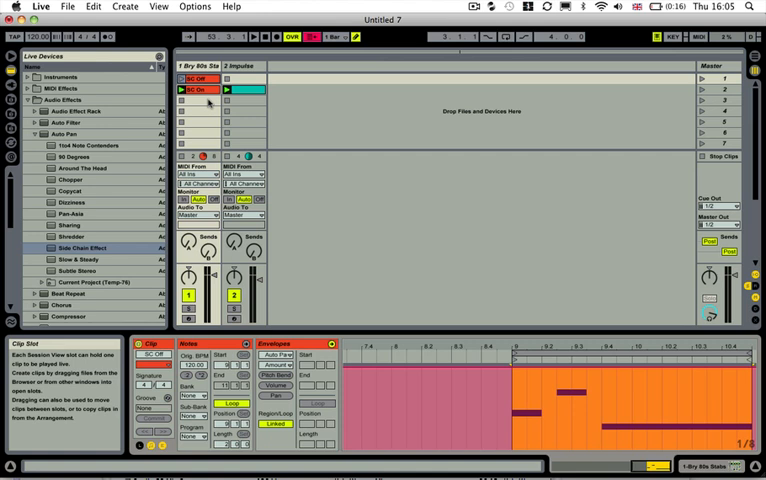
pyautogui.rightClick(240, 65)
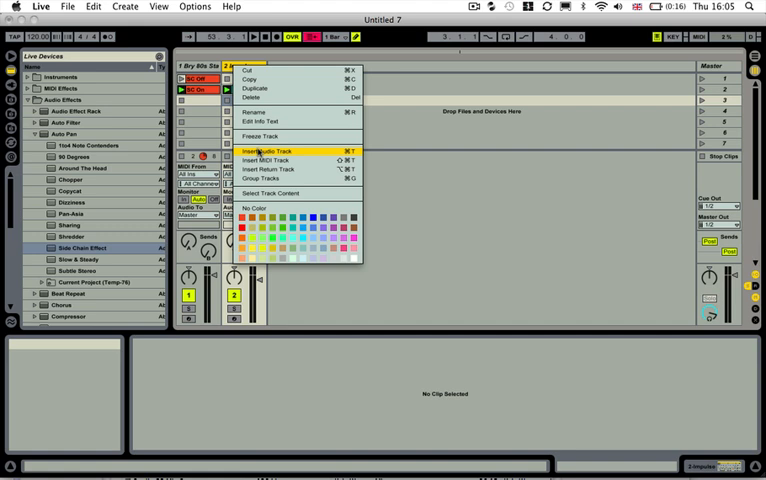
pyautogui.click(266, 152)
pyautogui.write('Side Chain')
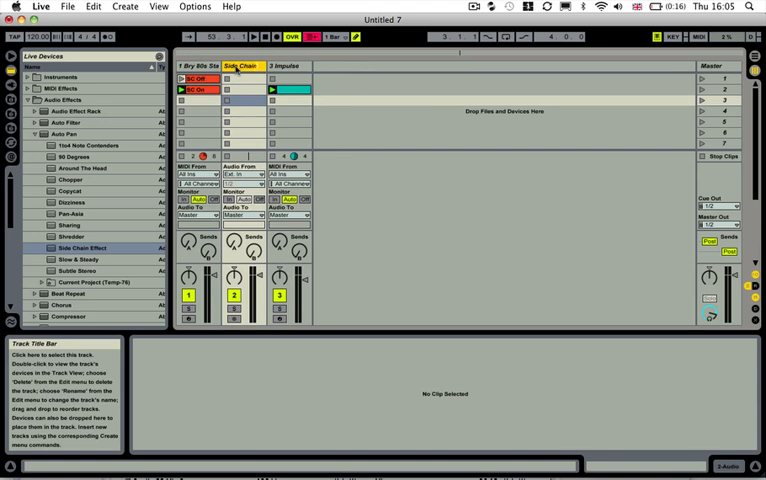
# - Select the first Bry 80s clip on track 1 to rename it Synth
pyautogui.click(240, 89)
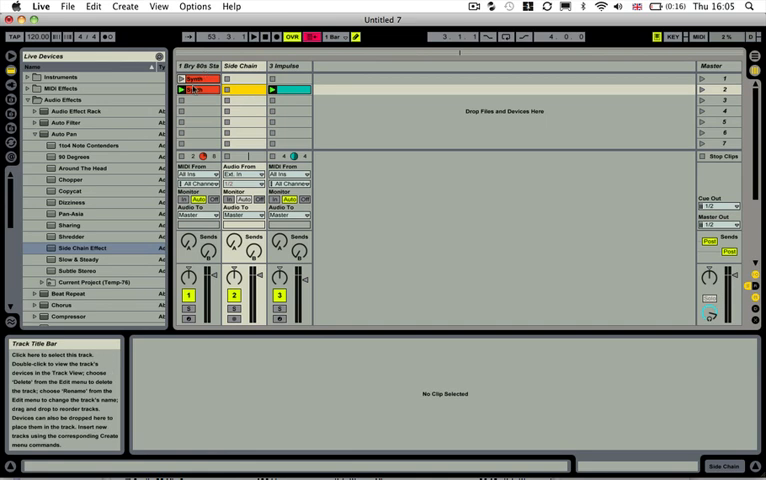
# - Route track 1's Audio To output into Side Chain and browse the sample files
pyautogui.click(242, 66)
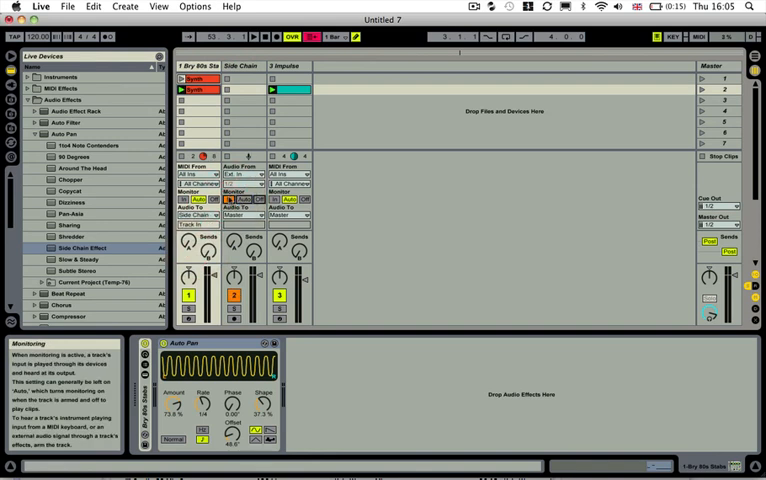
pyautogui.click(242, 66)
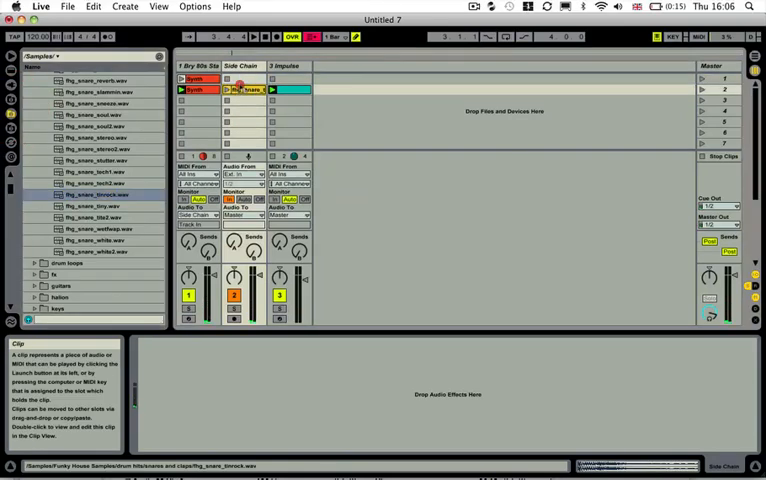
# - Label the two snare clips on the Side Chain track OFF and ON
pyautogui.doubleClick(240, 89)
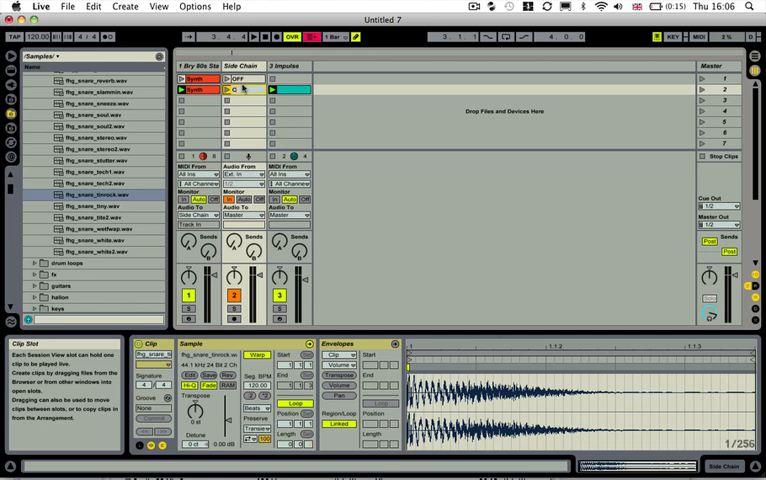
pyautogui.click(242, 102)
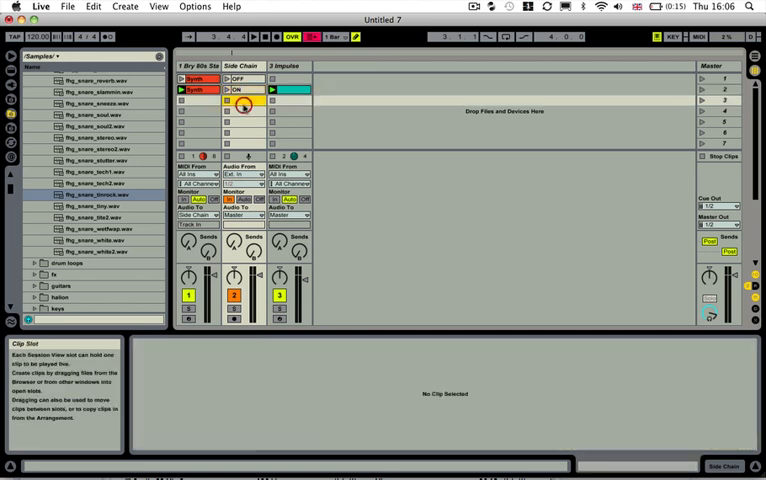
# - Select the OFF clip on the Side Chain track
pyautogui.click(232, 100)
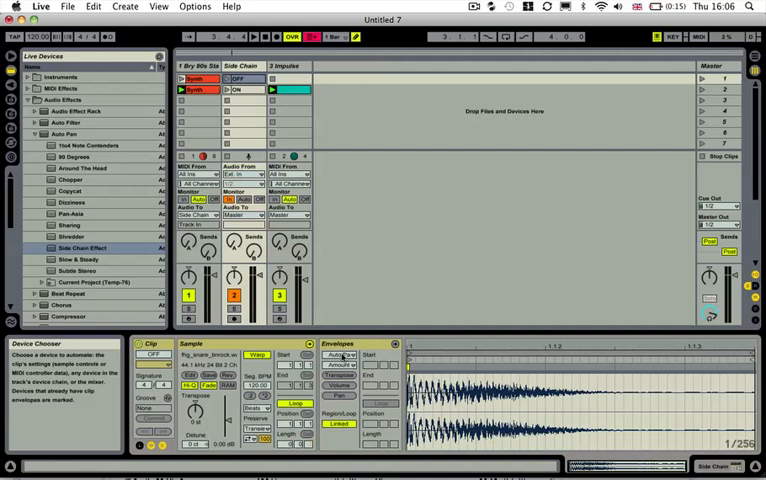
# - Launch the OFF clip, then the ON clip on the Side Chain track alongside the Synth clip
pyautogui.click(340, 375)
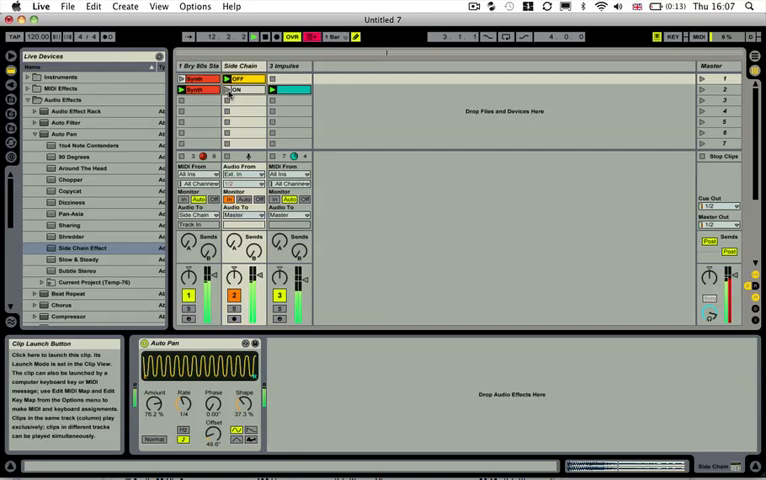
pyautogui.click(234, 89)
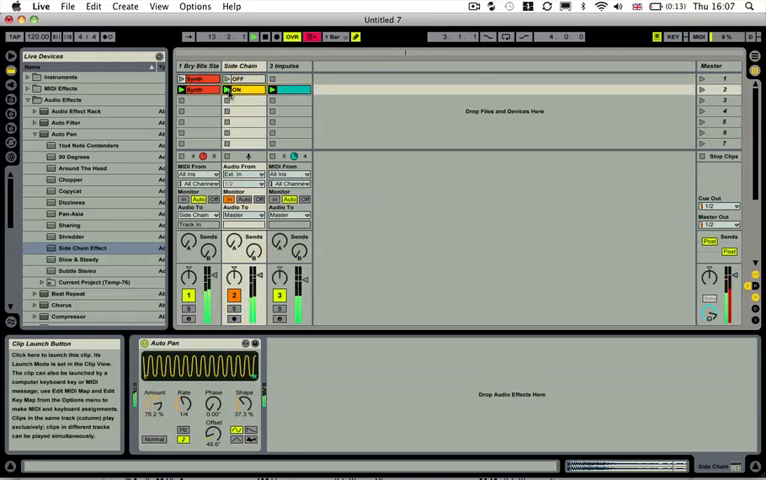